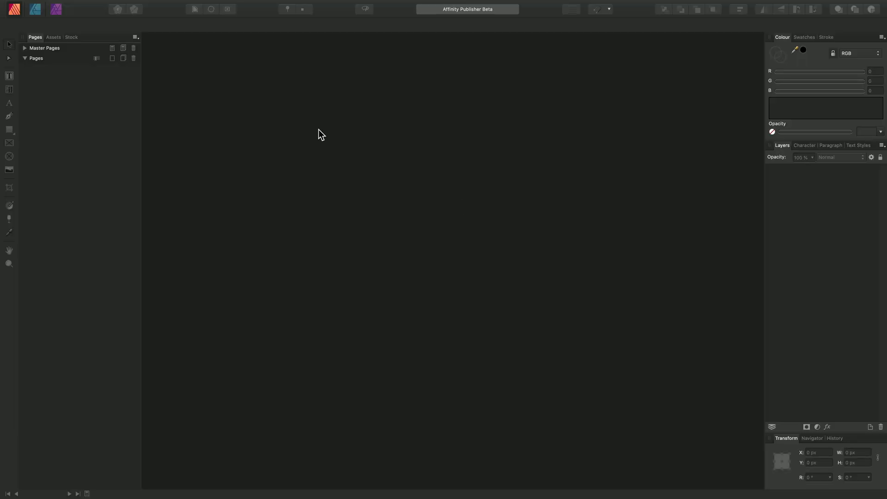
Open the File menu from the empty Affinity Publisher workspace
{"action": "left_click", "coordinate": [111, 5]}
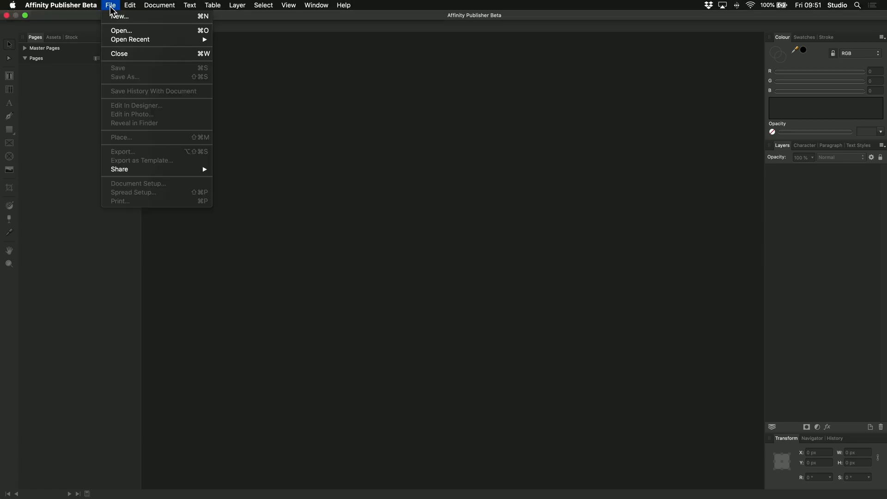
{"action": "mouse_move", "coordinate": [152, 26]}
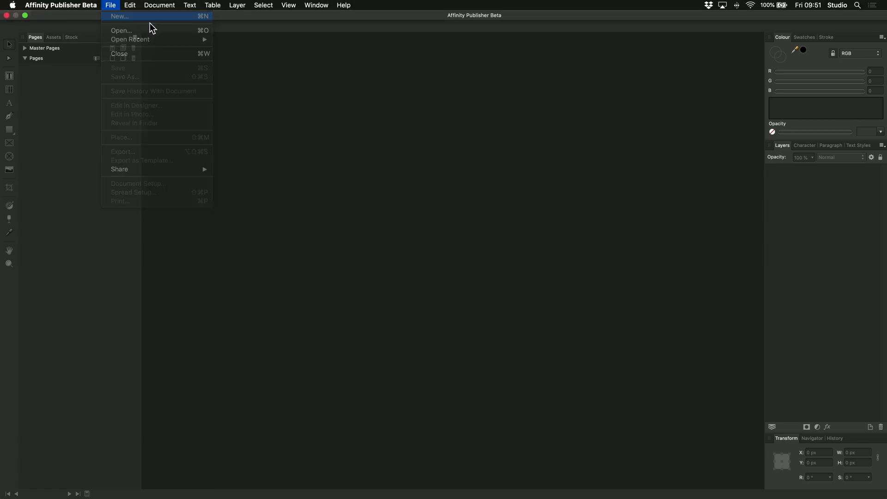
Start File > New and browse the Print, Photo and Web preset categories
{"action": "left_click", "coordinate": [120, 16]}
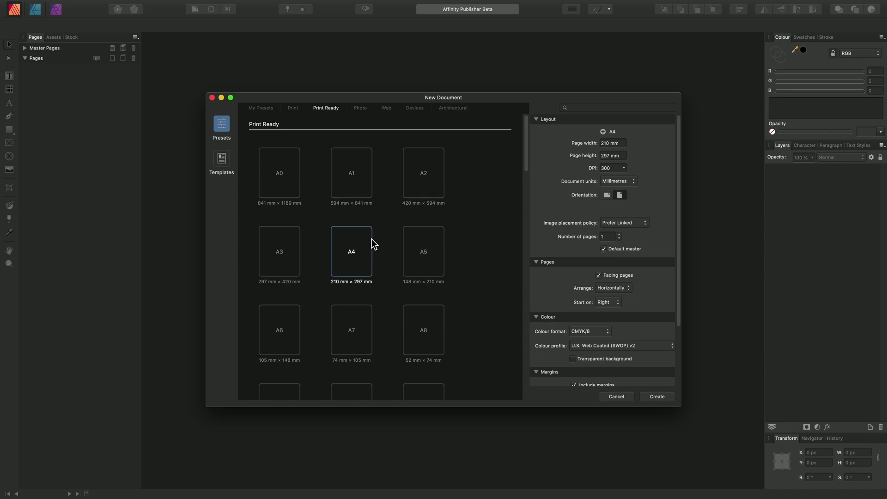
{"action": "mouse_move", "coordinate": [369, 257]}
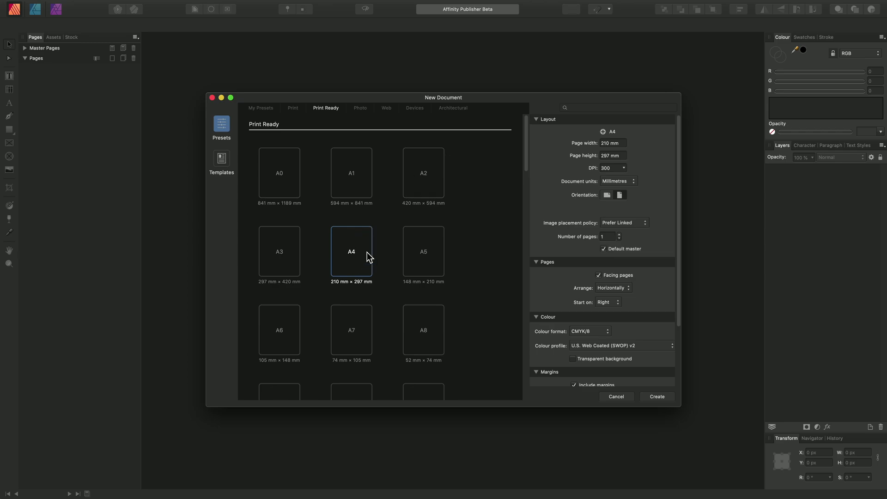
{"action": "mouse_move", "coordinate": [332, 237]}
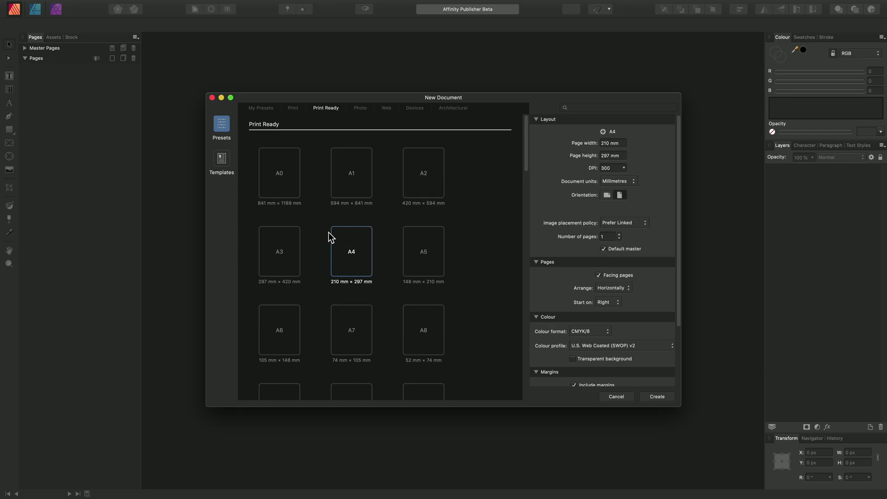
{"action": "mouse_move", "coordinate": [333, 111]}
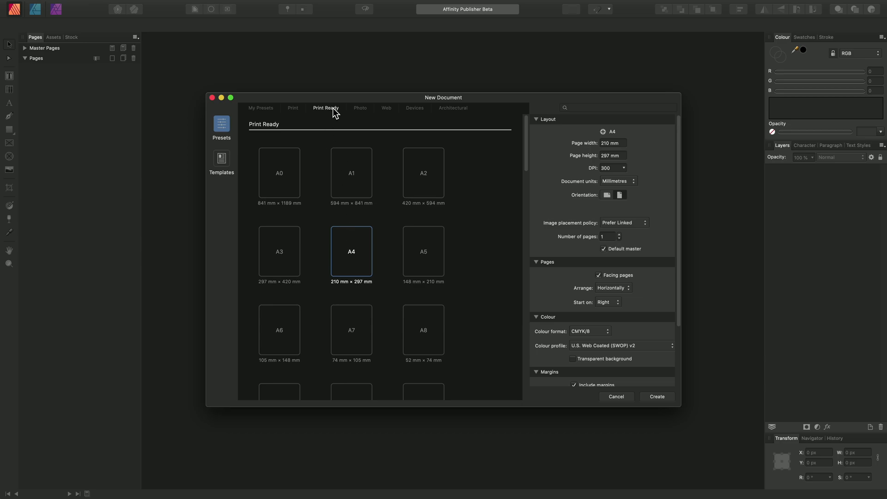
{"action": "left_click", "coordinate": [293, 108]}
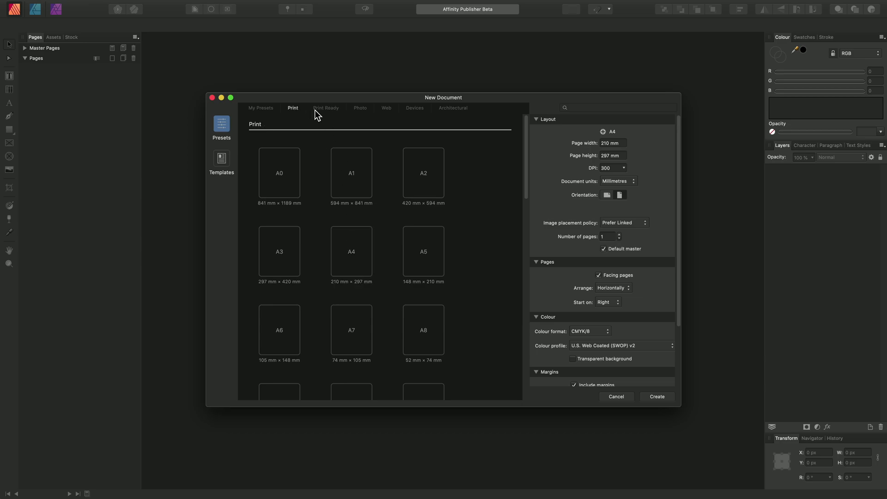
{"action": "left_click", "coordinate": [360, 108]}
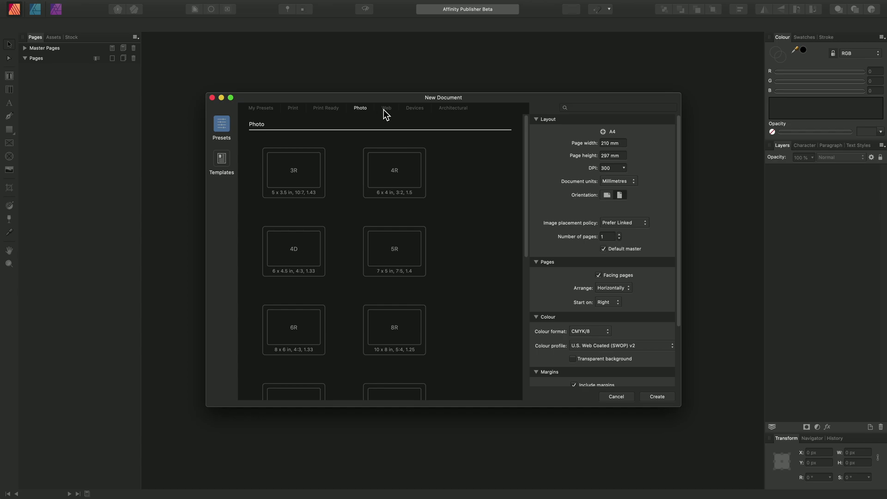
{"action": "left_click", "coordinate": [386, 108]}
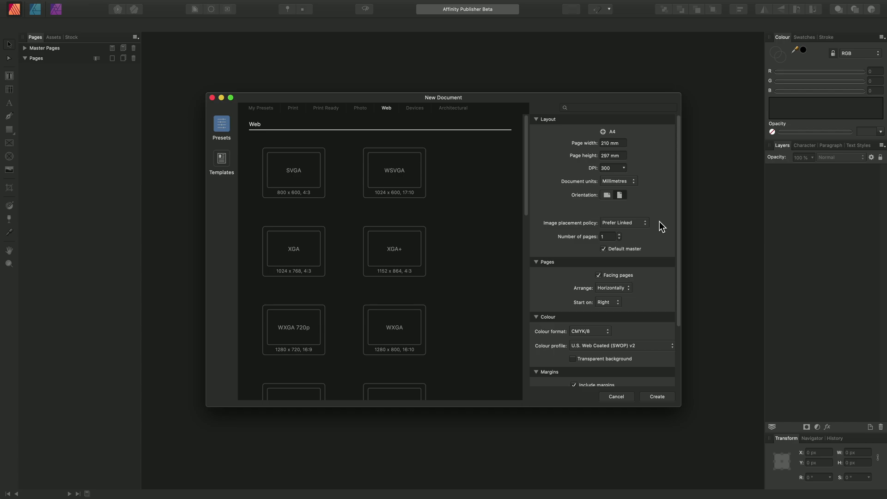
{"action": "mouse_move", "coordinate": [597, 150]}
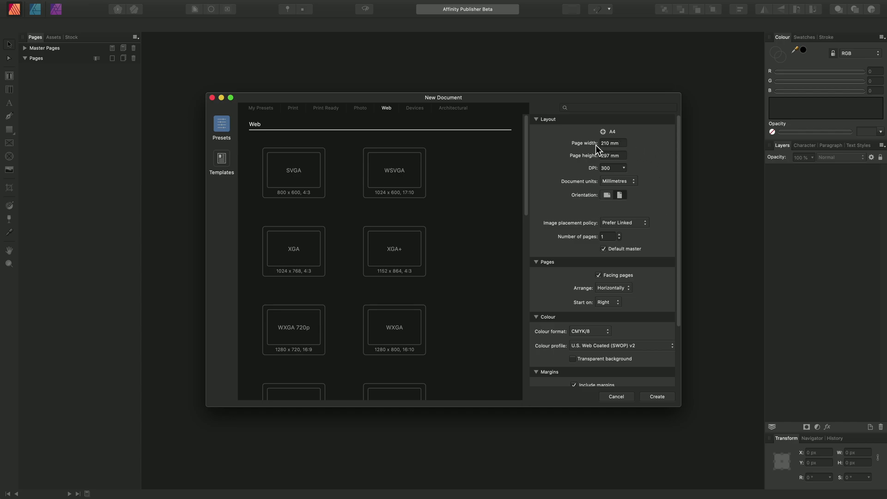
{"action": "mouse_move", "coordinate": [594, 171]}
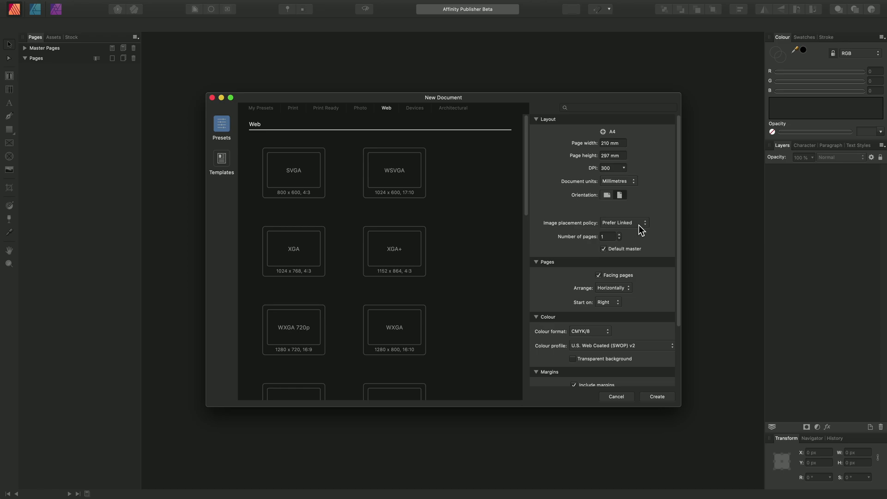
Keep image placement on Prefer Linked and untick Facing pages
{"action": "left_click", "coordinate": [624, 222]}
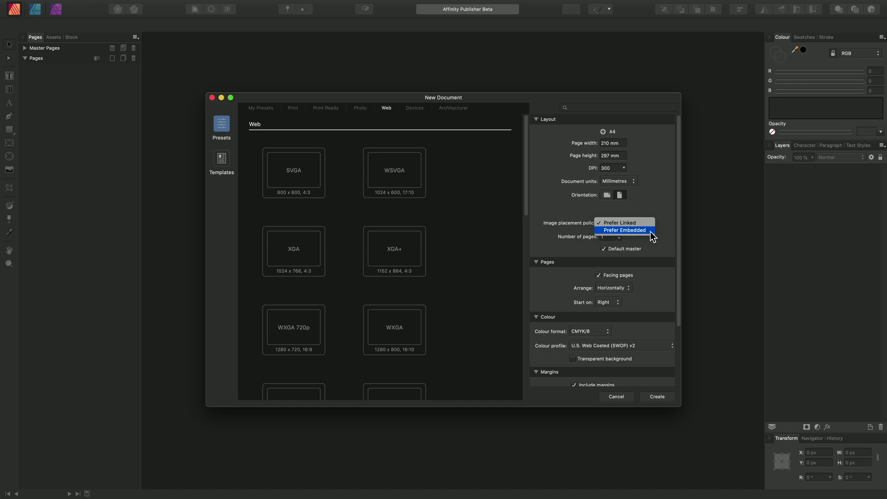
{"action": "left_click", "coordinate": [625, 223]}
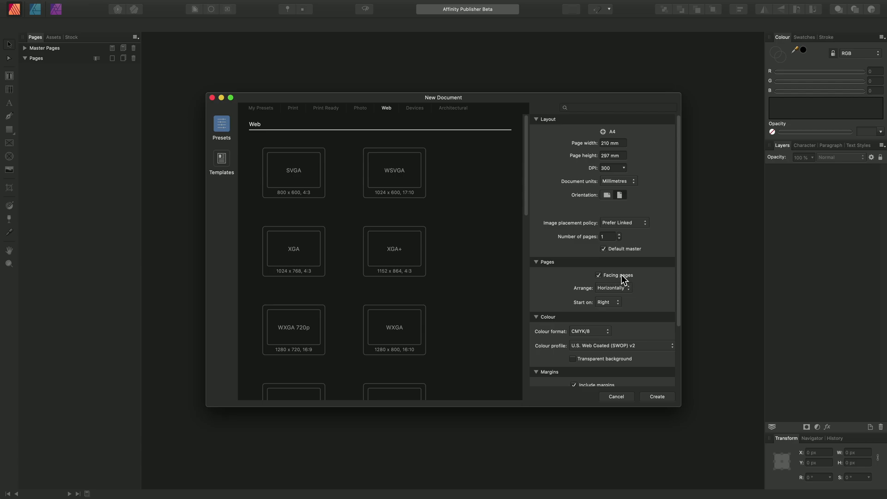
{"action": "left_click", "coordinate": [599, 275]}
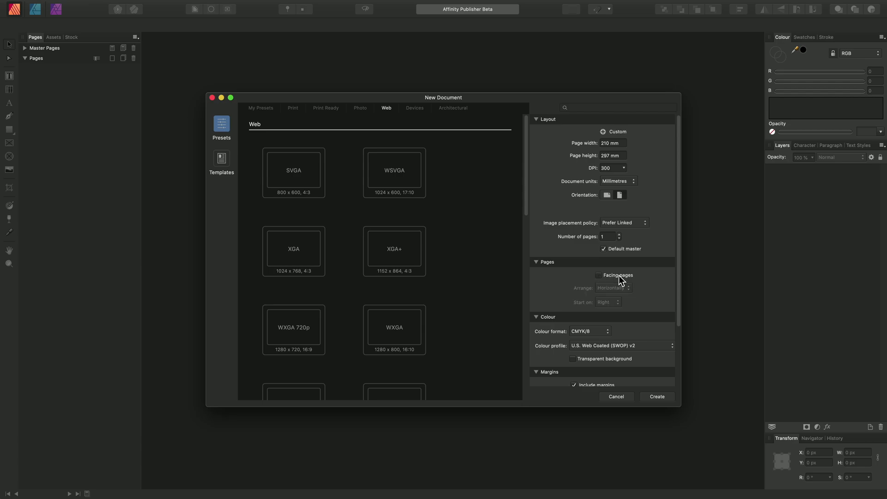
{"action": "mouse_move", "coordinate": [644, 283]}
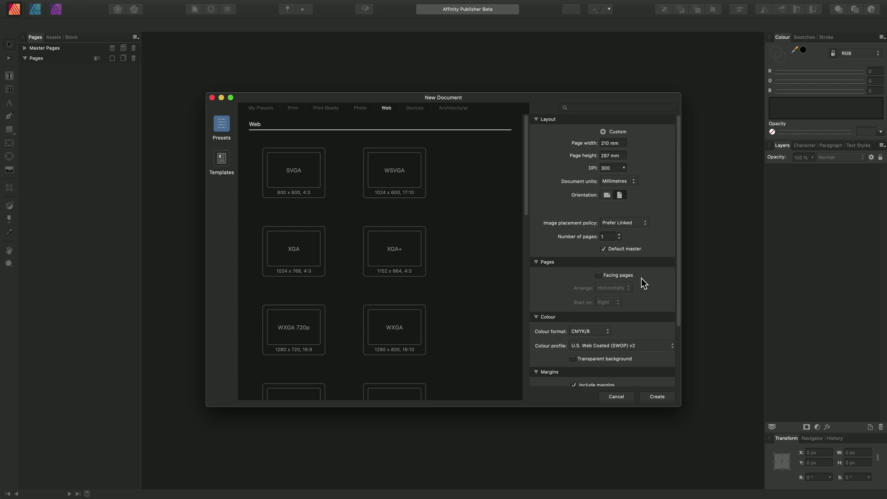
{"action": "mouse_move", "coordinate": [676, 280]}
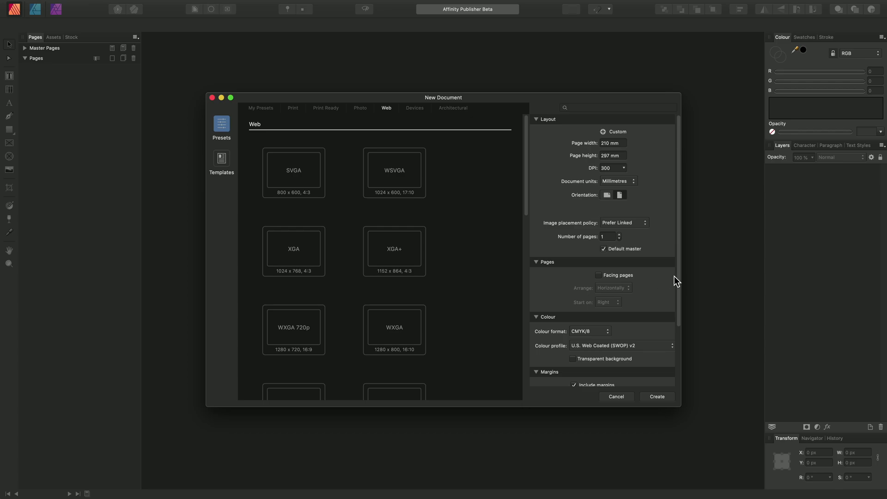
{"action": "scroll", "scroll_direction": "down", "scroll_amount": 3}
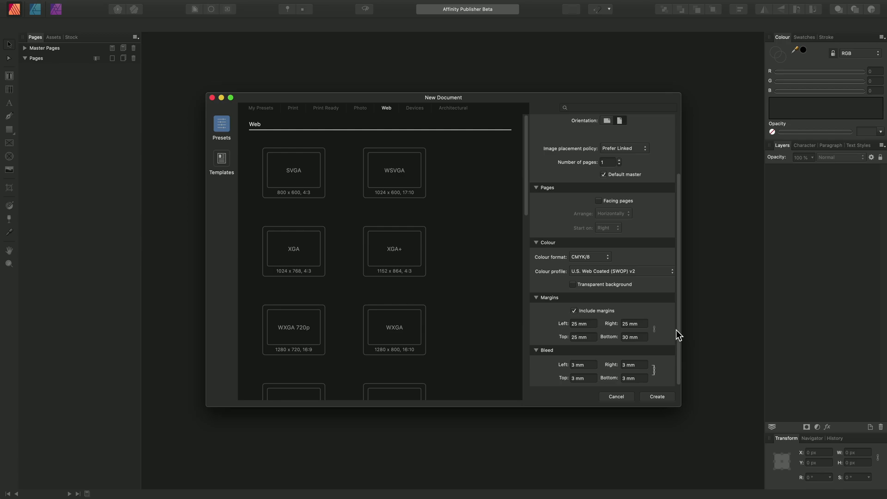
{"action": "left_click", "coordinate": [590, 257]}
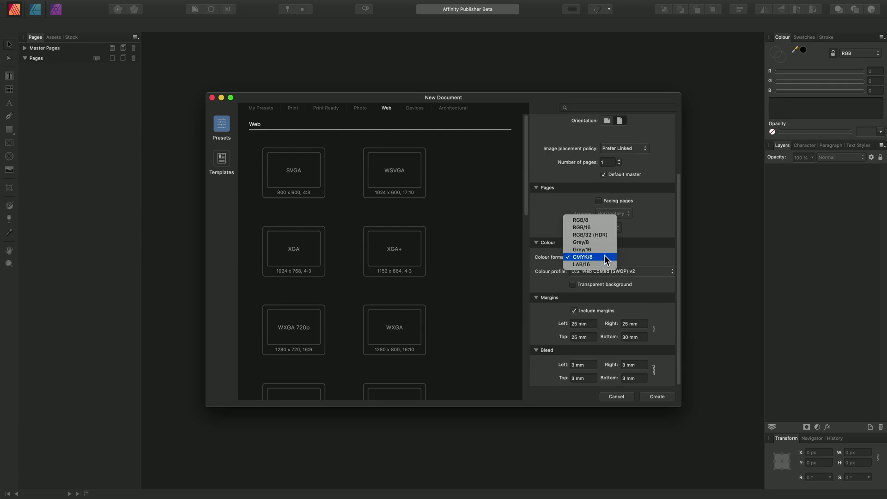
{"action": "mouse_move", "coordinate": [605, 223]}
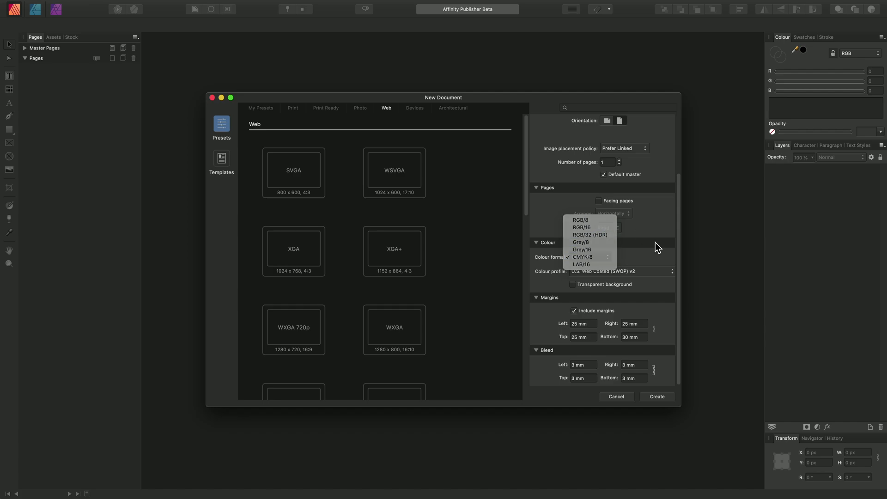
{"action": "left_click", "coordinate": [583, 257]}
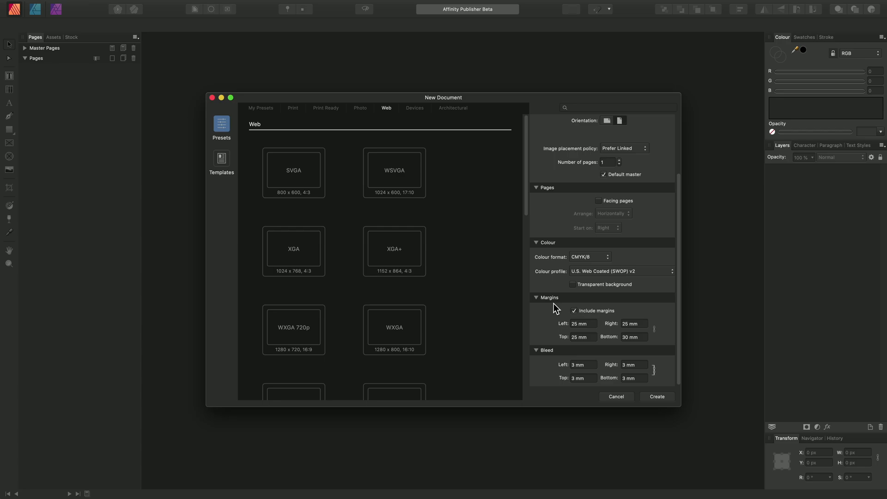
{"action": "mouse_move", "coordinate": [552, 354]}
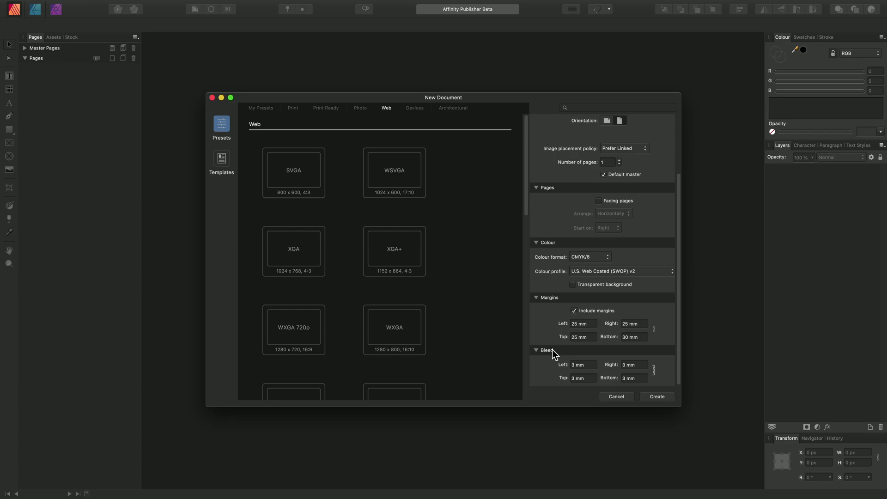
{"action": "mouse_move", "coordinate": [446, 271]}
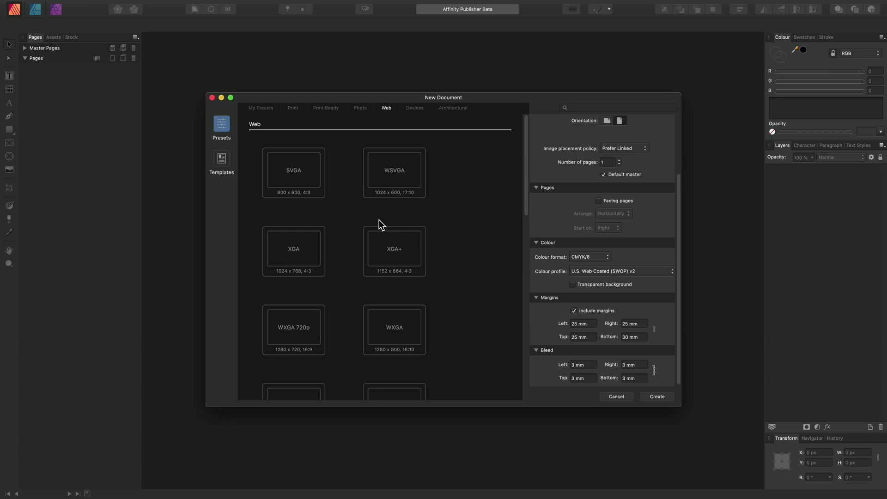
Choose the A4 print preset with Prefer Linked images, CMYK/8 colour and no facing pages
{"action": "left_click", "coordinate": [292, 108]}
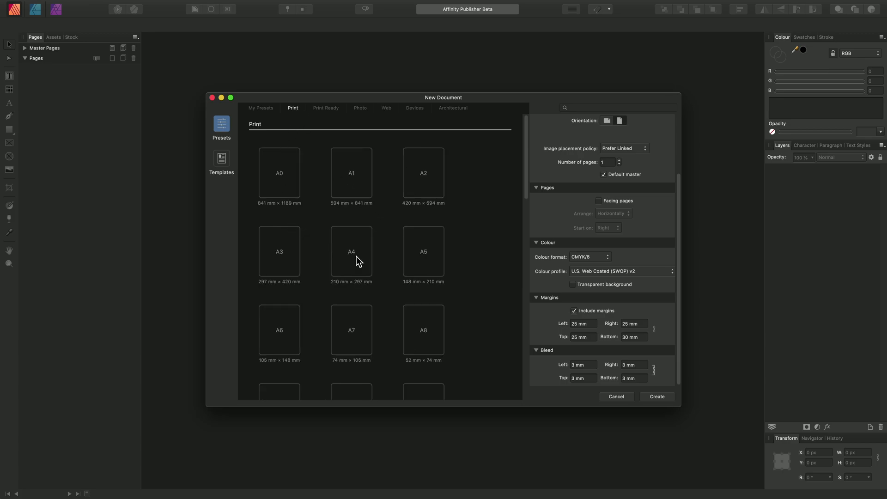
{"action": "left_click", "coordinate": [351, 251]}
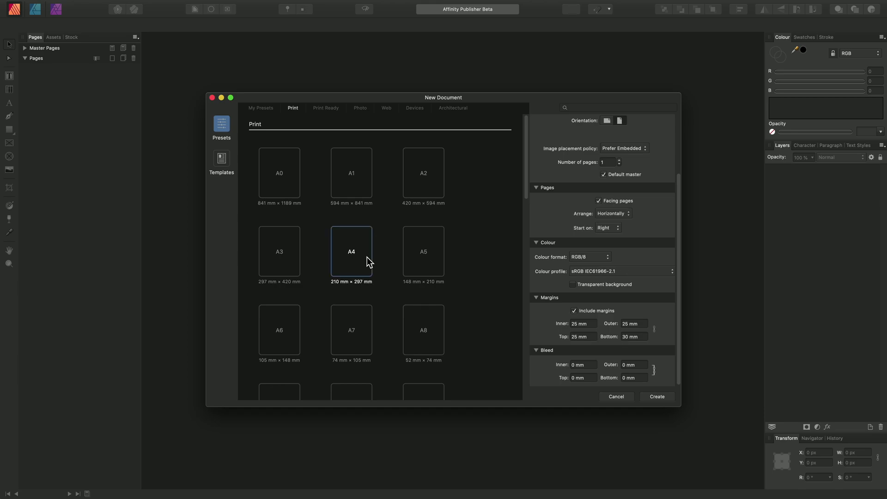
{"action": "mouse_move", "coordinate": [623, 299]}
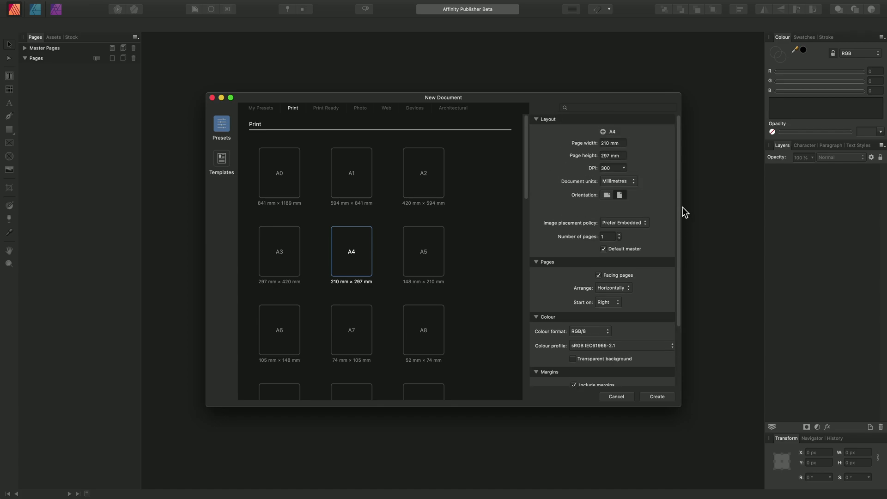
{"action": "mouse_move", "coordinate": [632, 230]}
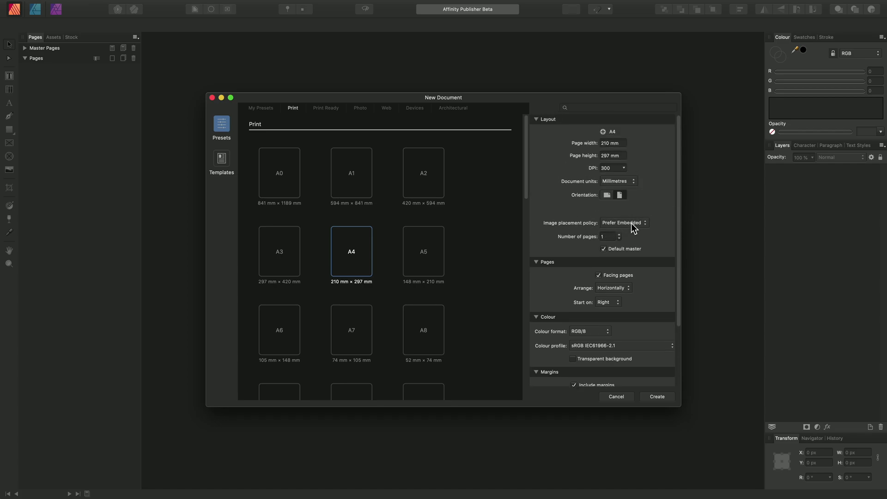
{"action": "left_click", "coordinate": [624, 223]}
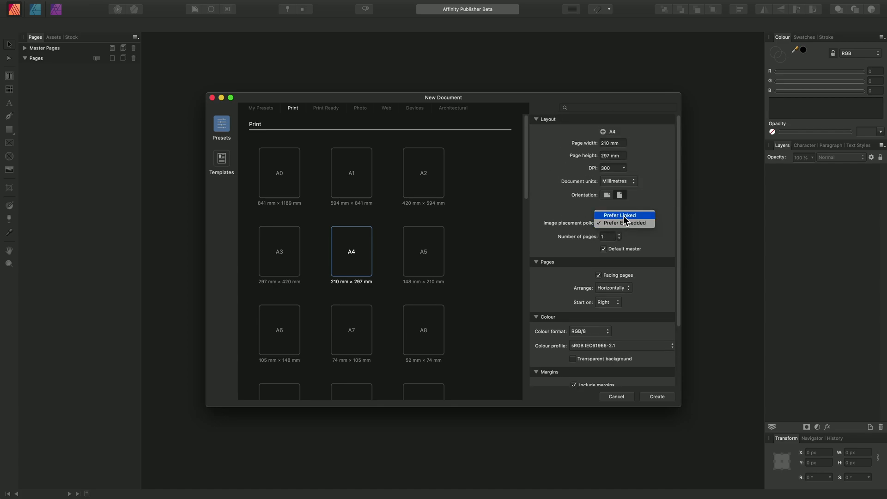
{"action": "mouse_move", "coordinate": [648, 223]}
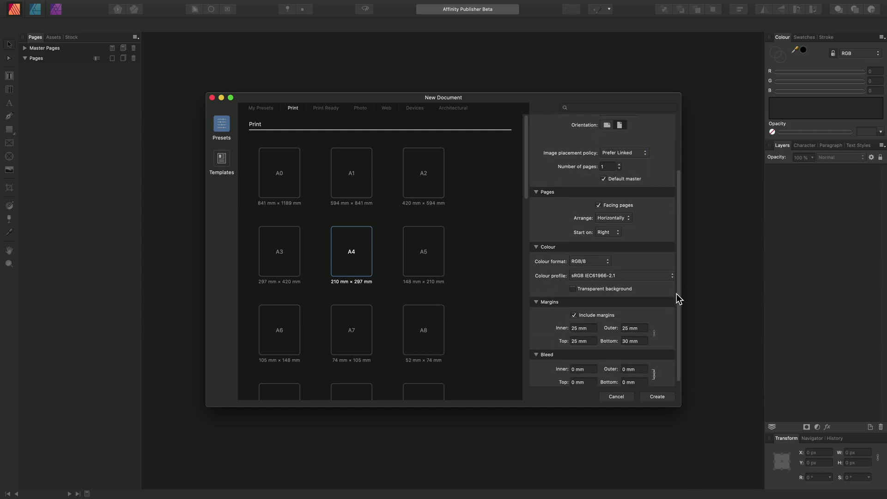
{"action": "left_click", "coordinate": [590, 261]}
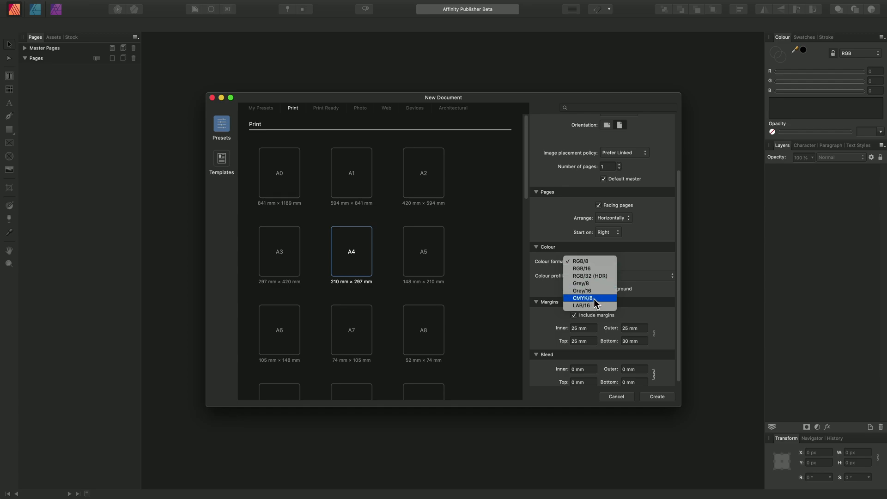
{"action": "left_click", "coordinate": [590, 298]}
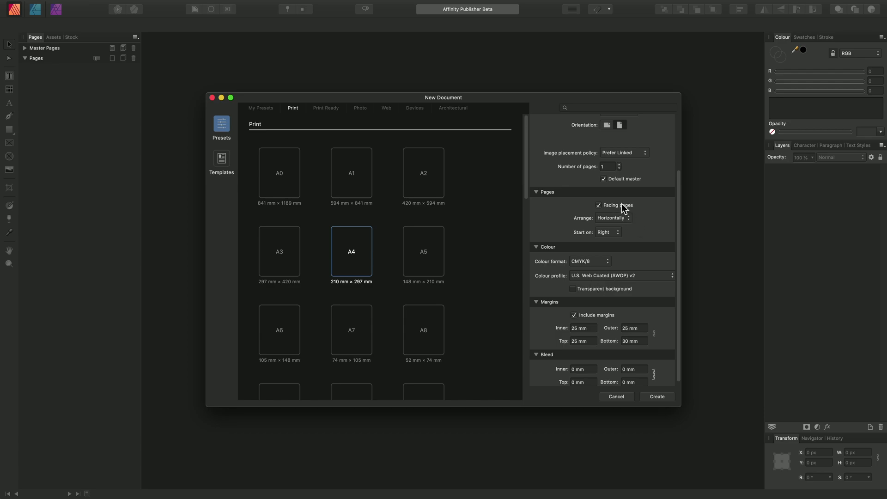
{"action": "left_click", "coordinate": [598, 205]}
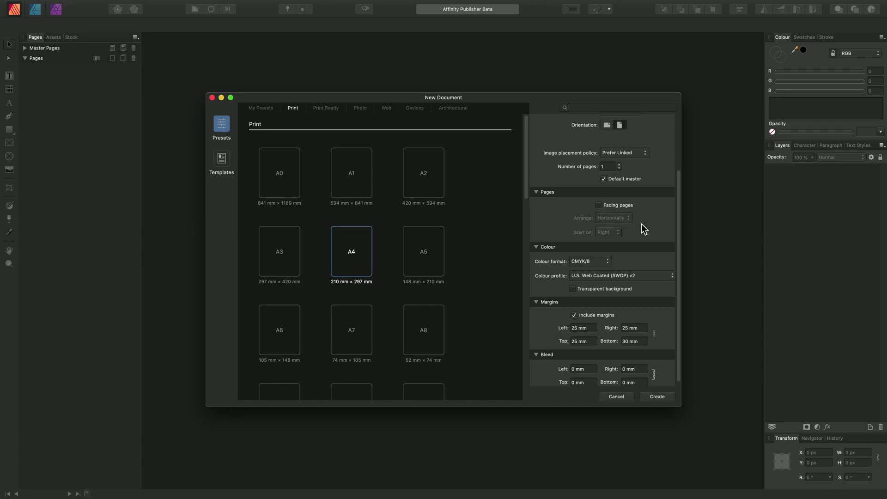
{"action": "mouse_move", "coordinate": [680, 240]}
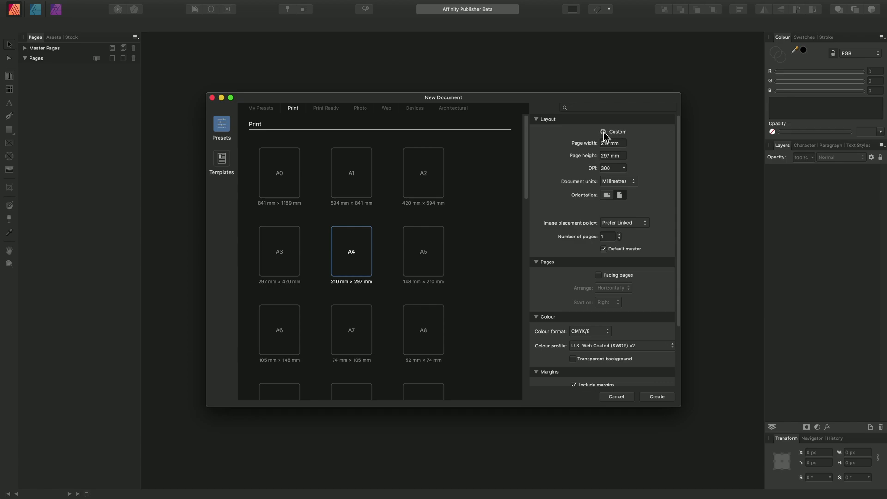
Add a preset named 'A4 Linked CMYK Single Pages' and create a document from it
{"action": "left_click", "coordinate": [261, 107]}
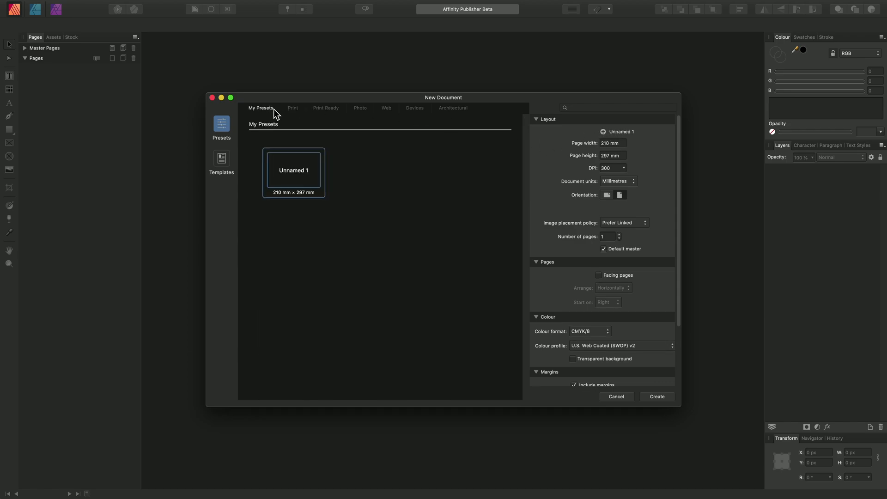
{"action": "mouse_move", "coordinate": [256, 107]}
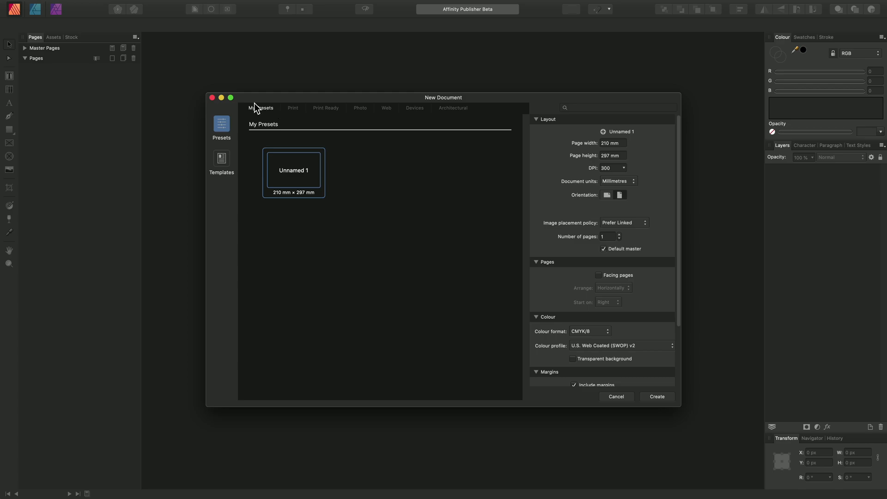
{"action": "mouse_move", "coordinate": [266, 133]}
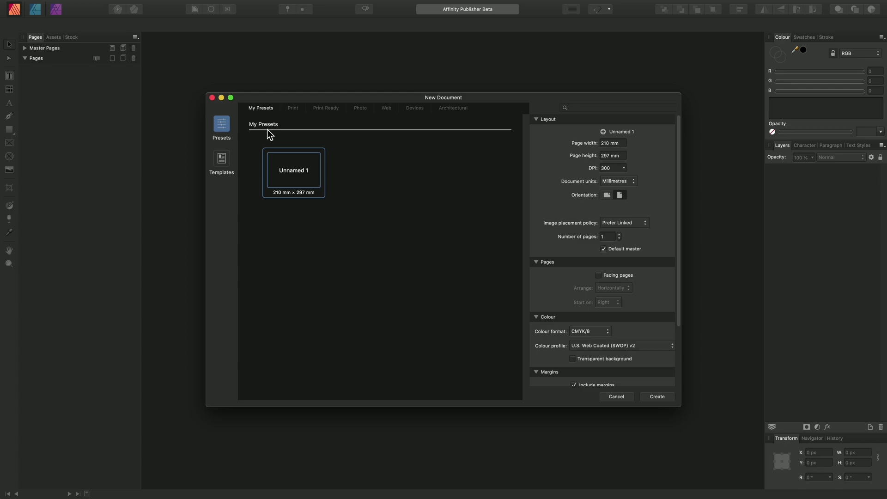
{"action": "right_click", "coordinate": [293, 170]}
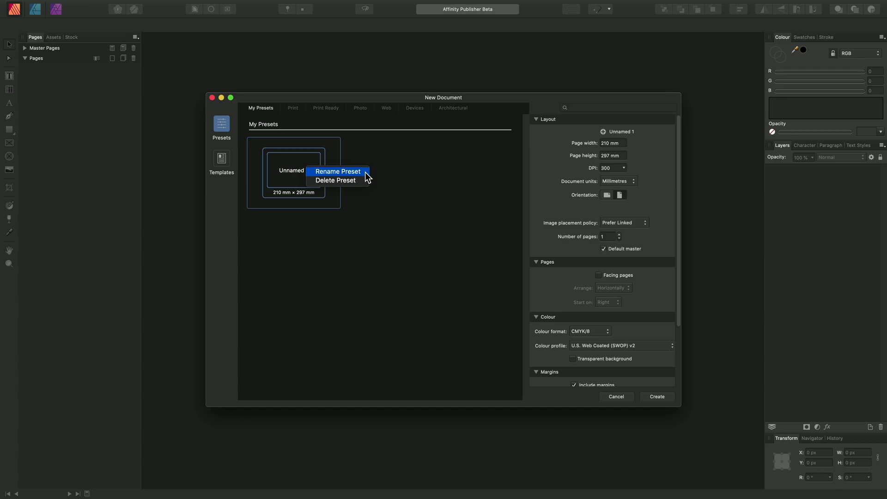
{"action": "left_click", "coordinate": [337, 171]}
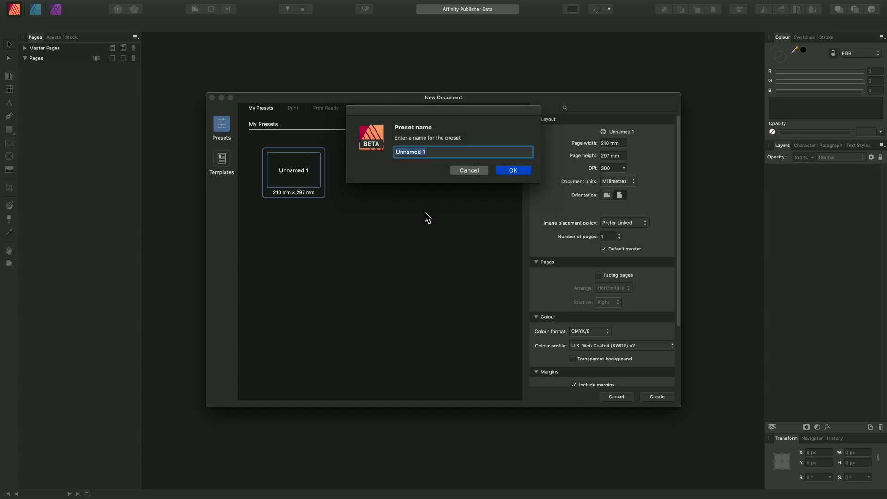
{"action": "type", "text": "A"}
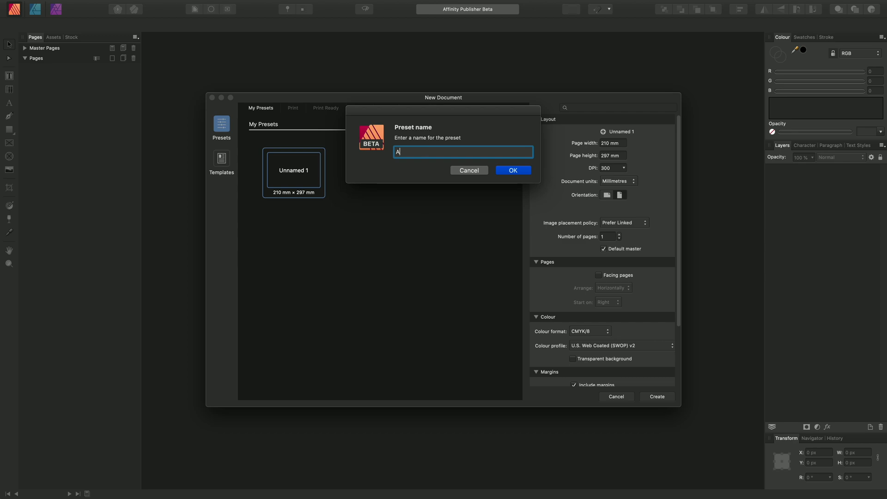
{"action": "type", "text": "4 Linked CMYK Single Pag"}
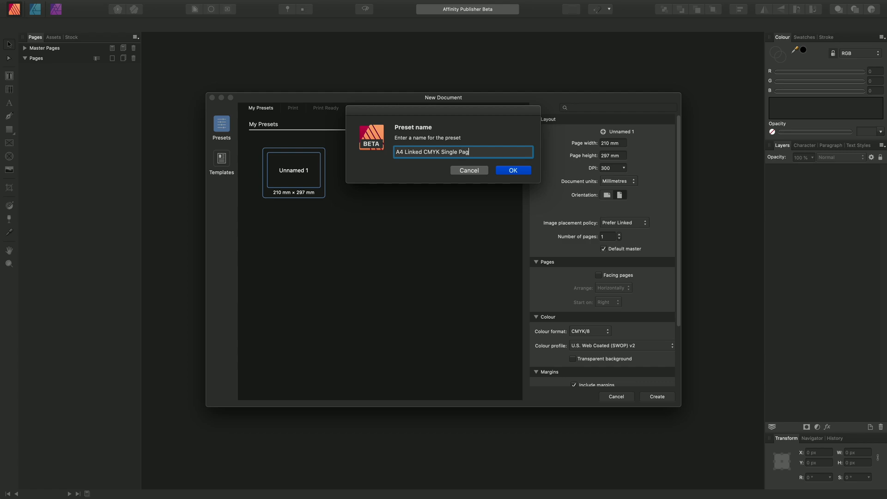
{"action": "type", "text": "es"}
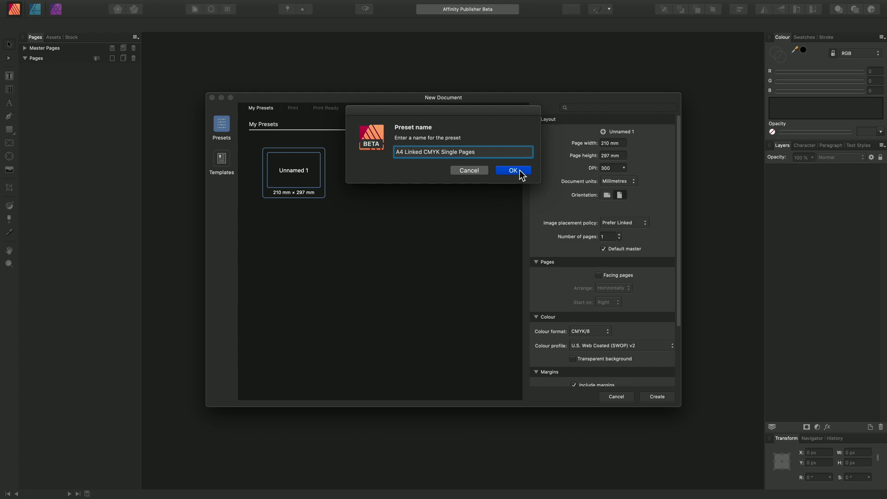
{"action": "left_click", "coordinate": [513, 170]}
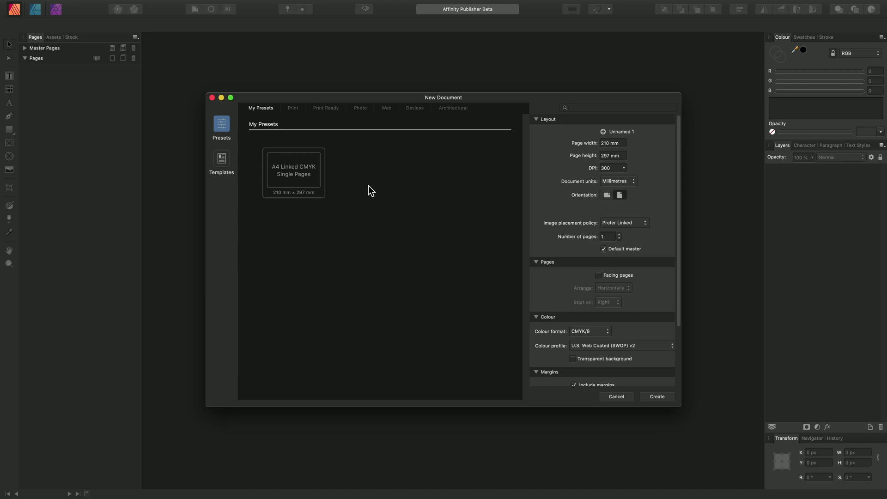
{"action": "left_click", "coordinate": [294, 171]}
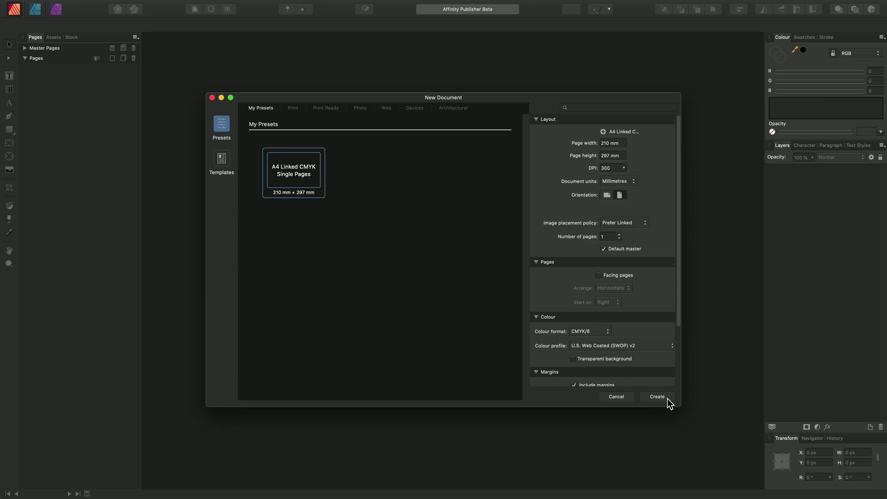
{"action": "left_click", "coordinate": [658, 396]}
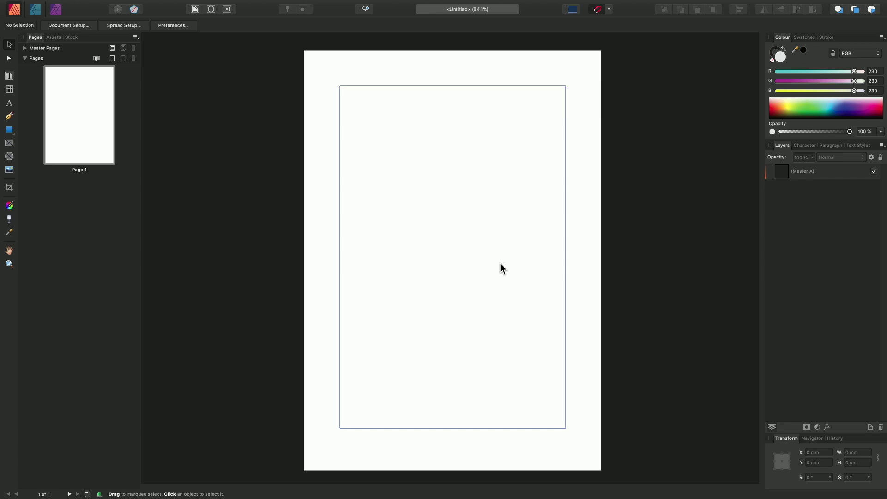
{"action": "mouse_move", "coordinate": [498, 283]}
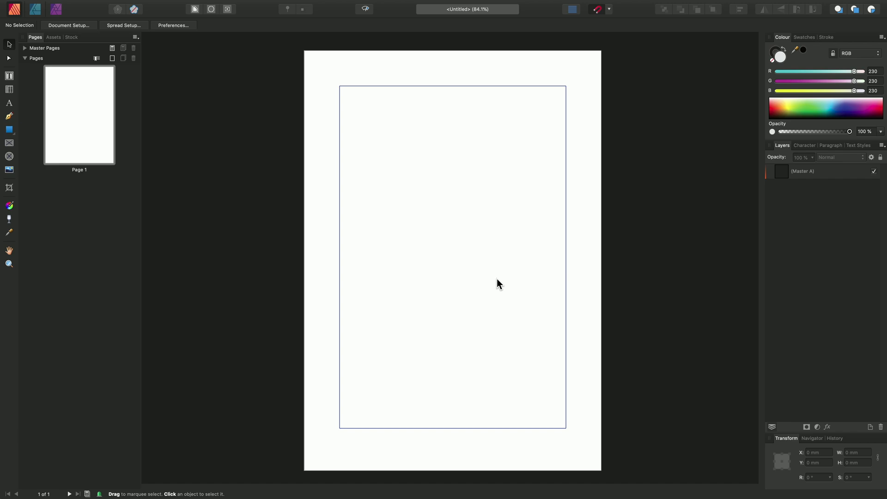
{"action": "mouse_move", "coordinate": [496, 265]}
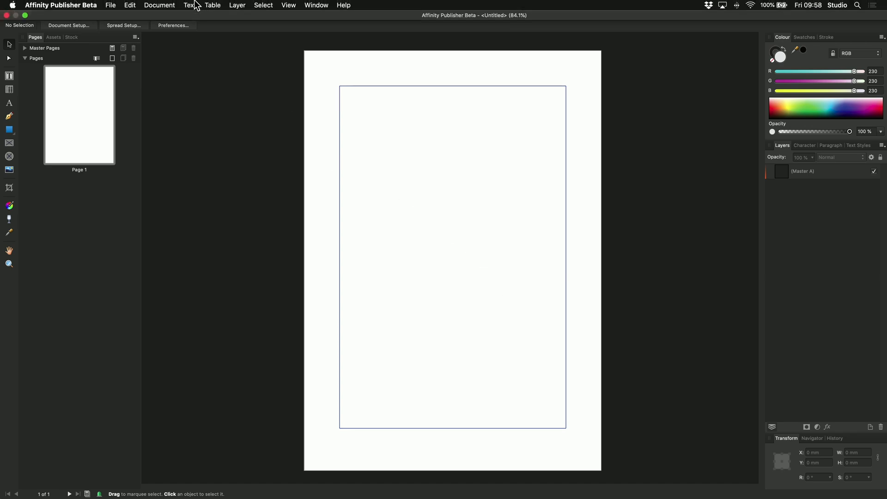
Open the File menu on the blank A4 document
{"action": "left_click", "coordinate": [110, 5]}
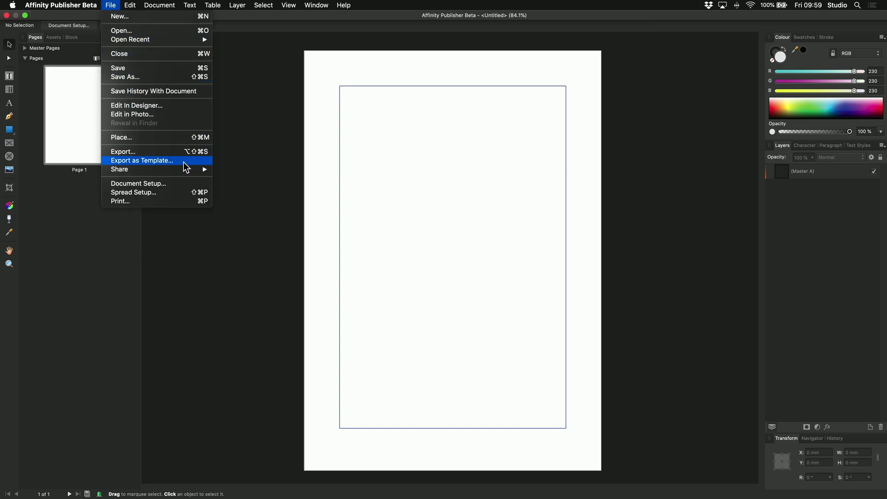
Export the document as template 'A4 Linked CMYK Single Pages' into the Desktop Templates folder
{"action": "left_click", "coordinate": [142, 160]}
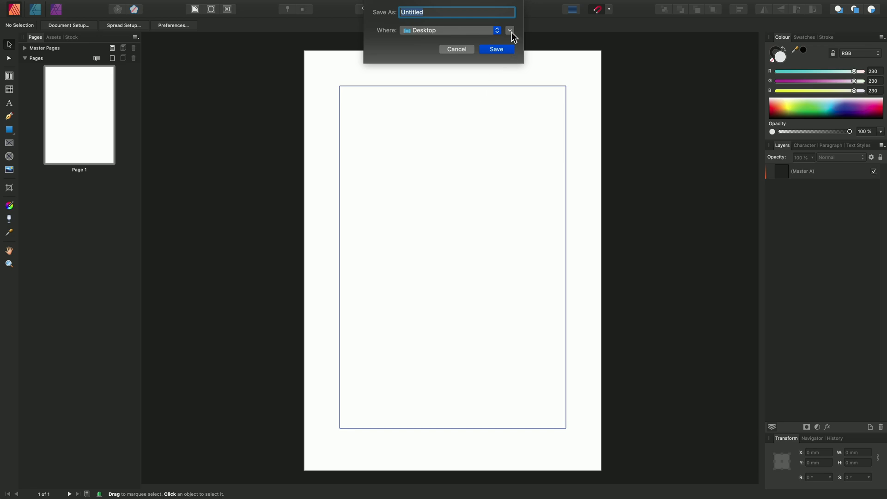
{"action": "left_click", "coordinate": [510, 30]}
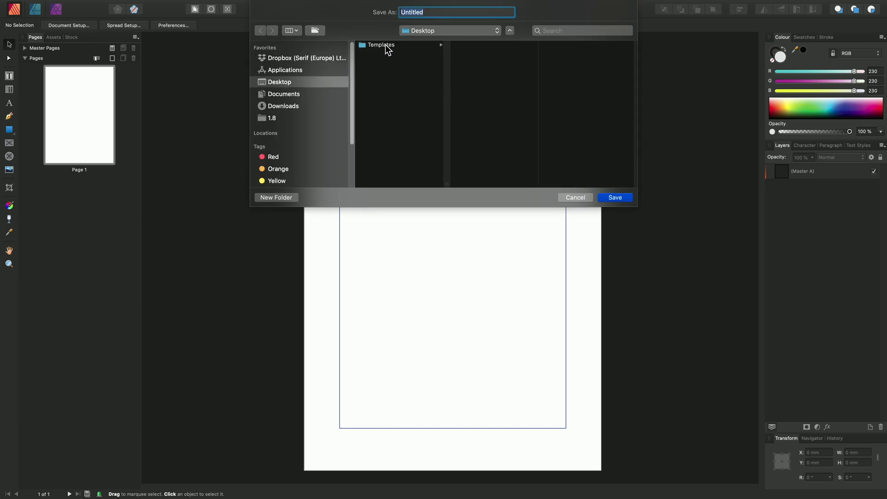
{"action": "left_click", "coordinate": [380, 45]}
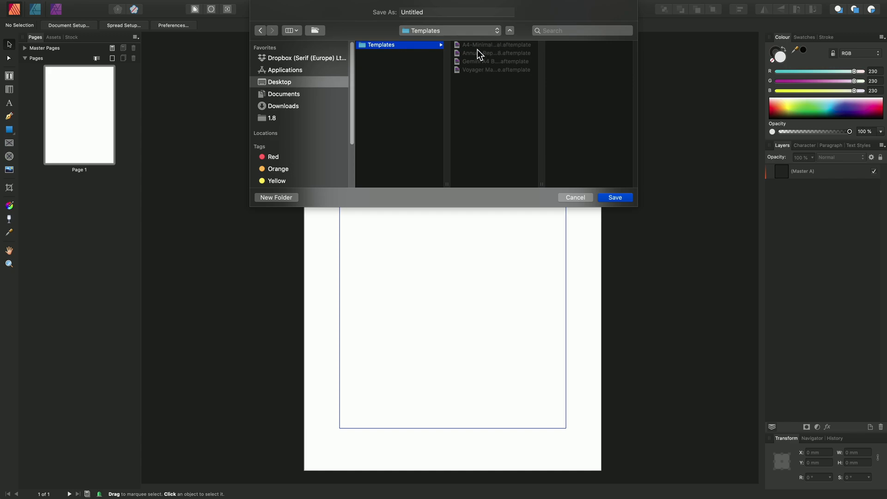
{"action": "left_click", "coordinate": [457, 12]}
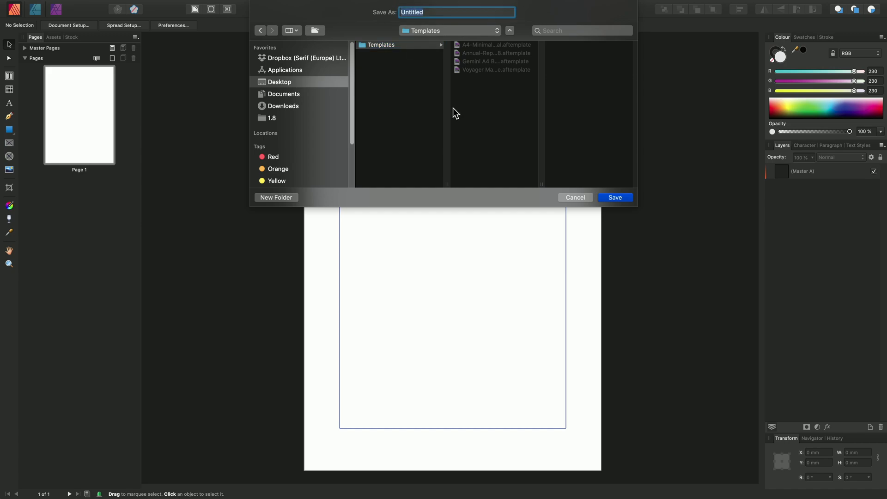
{"action": "type", "text": "A4"}
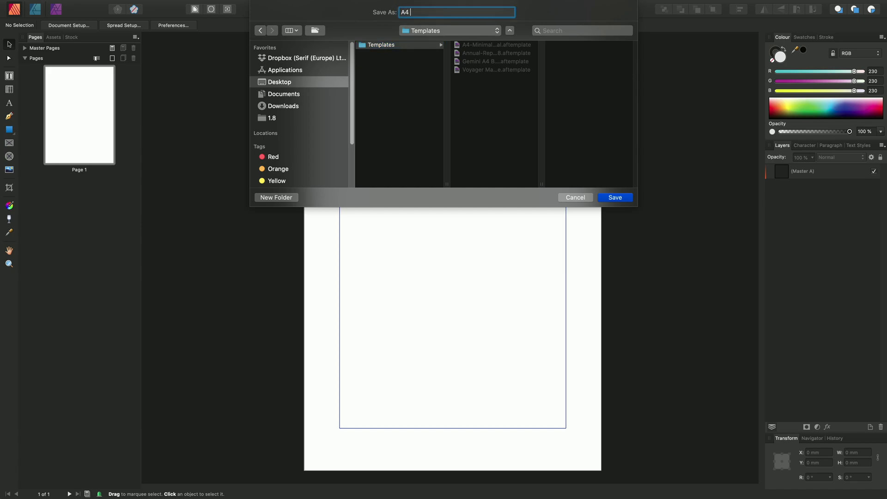
{"action": "type", "text": "Linked C"}
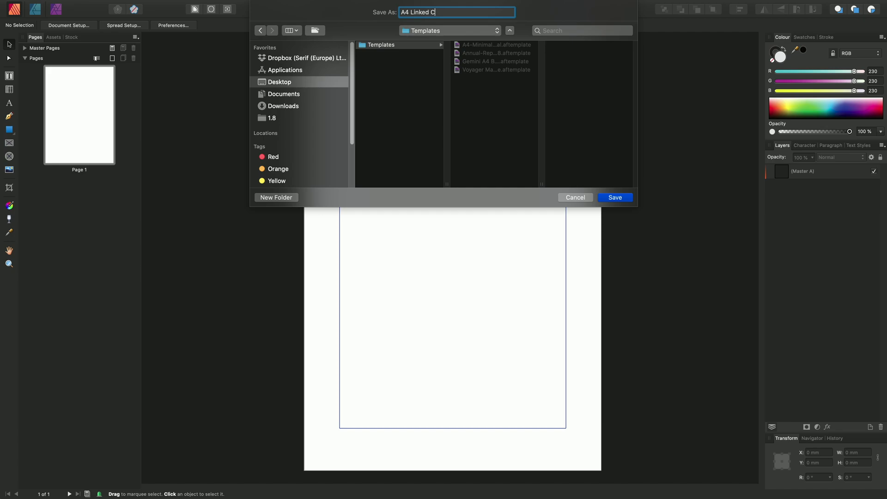
{"action": "type", "text": "MYK"}
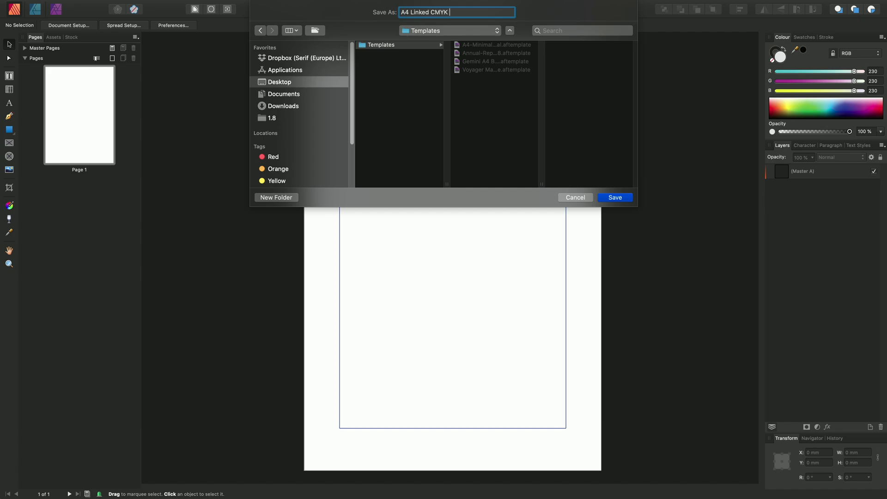
{"action": "type", "text": "Single Pages"}
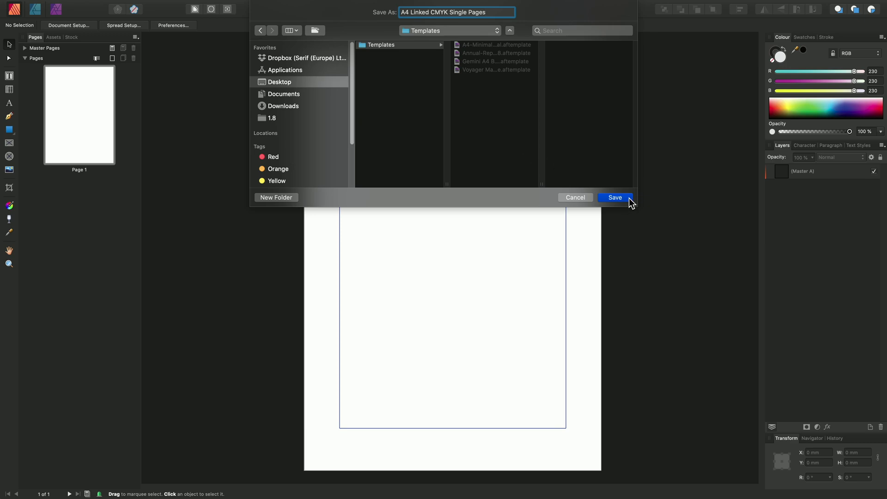
{"action": "left_click", "coordinate": [615, 198]}
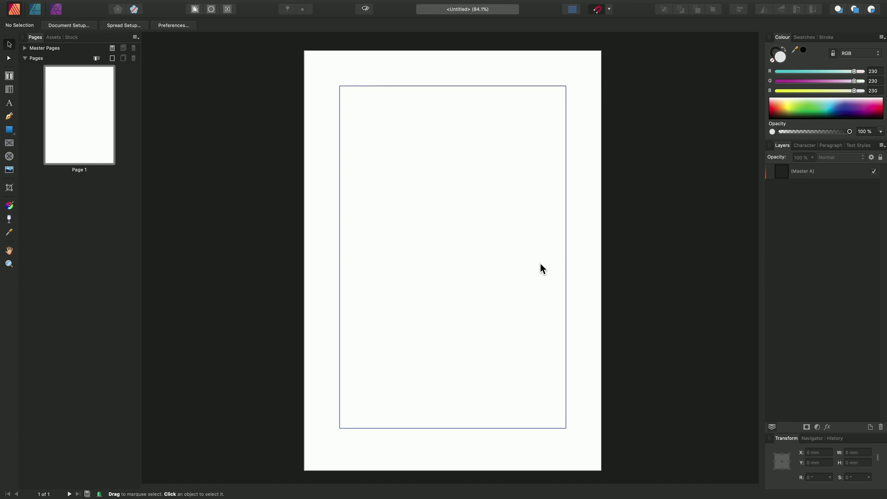
{"action": "mouse_move", "coordinate": [507, 283]}
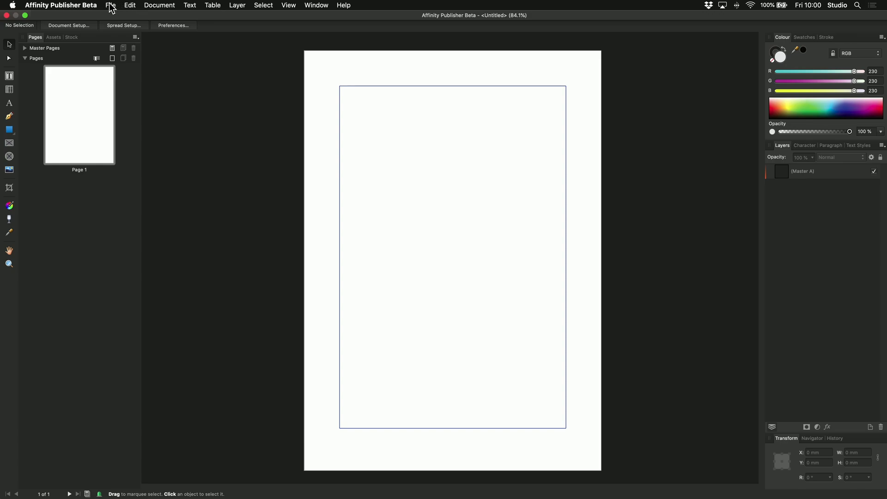
Reopen File > New and switch to the empty Templates section
{"action": "left_click", "coordinate": [110, 5]}
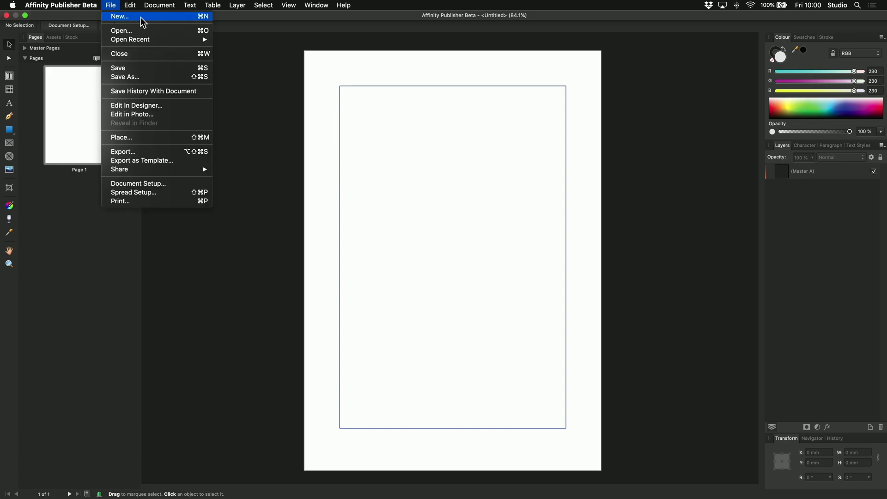
{"action": "left_click", "coordinate": [124, 16]}
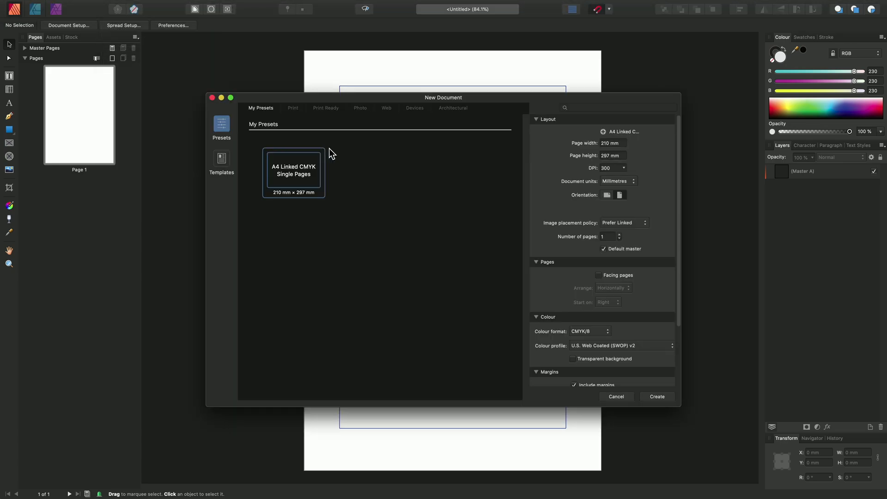
{"action": "left_click", "coordinate": [221, 161]}
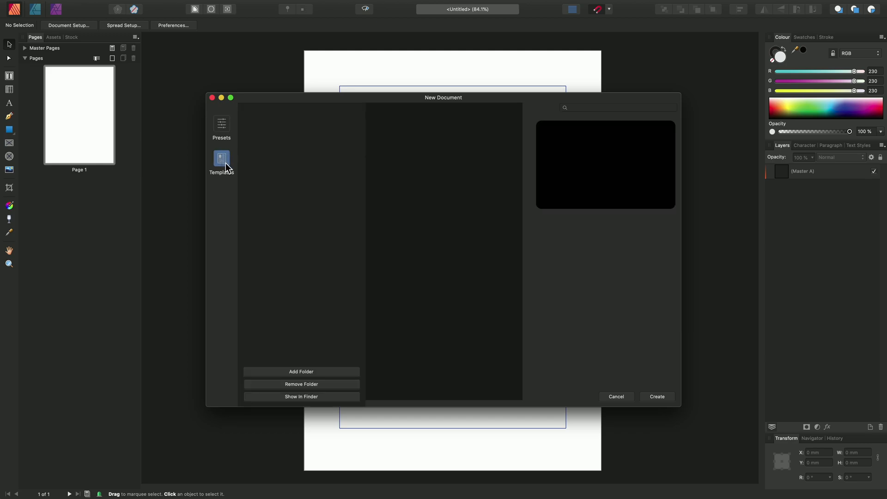
{"action": "mouse_move", "coordinate": [331, 242]}
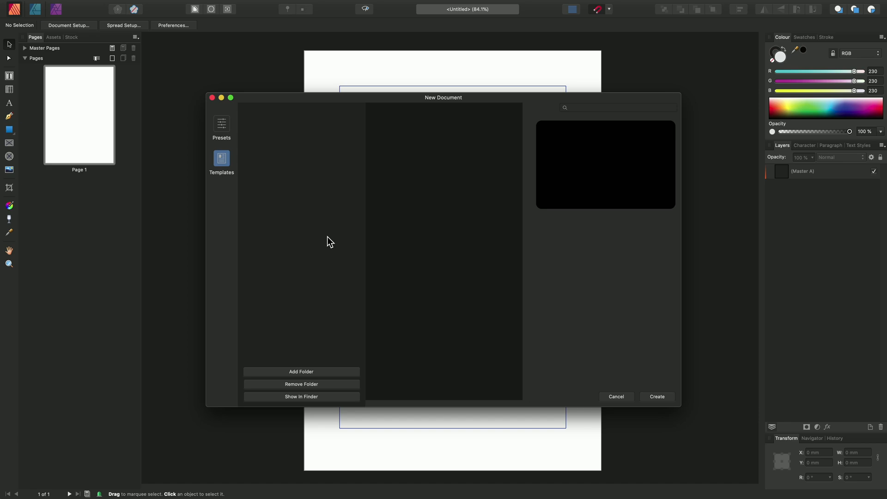
{"action": "mouse_move", "coordinate": [326, 248]}
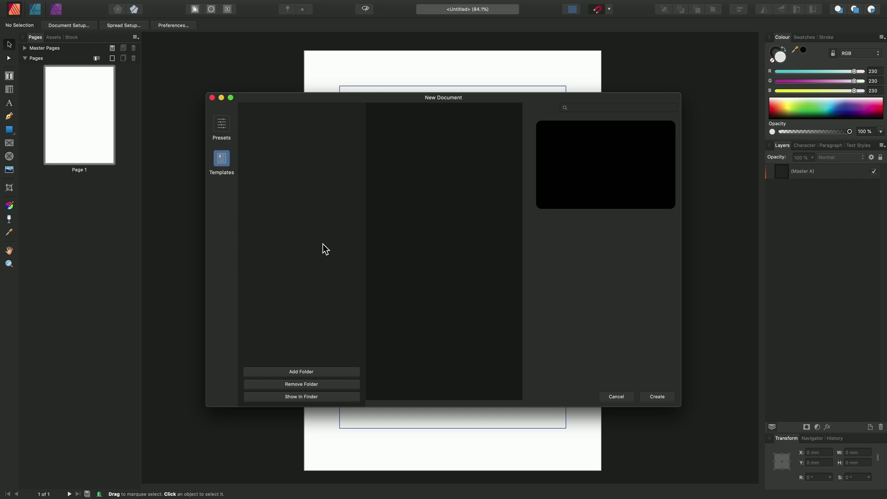
{"action": "mouse_move", "coordinate": [323, 380]}
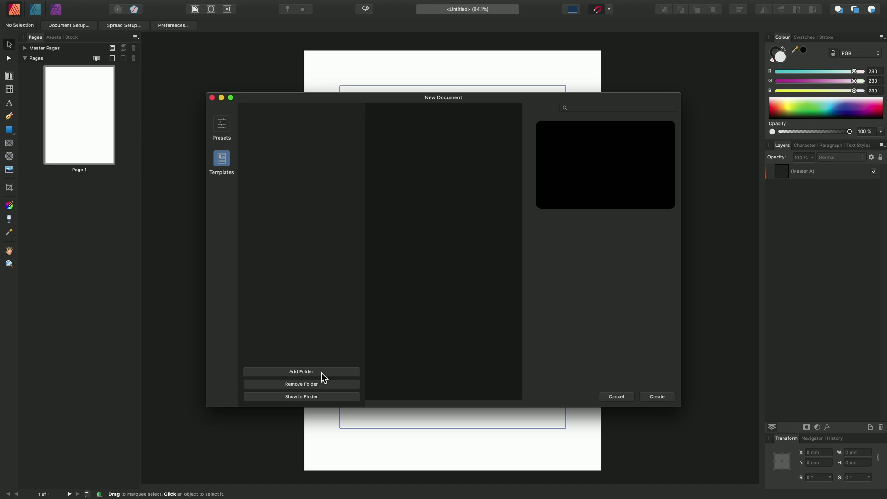
Add the Desktop 'Templates' folder as a template source
{"action": "left_click", "coordinate": [302, 372]}
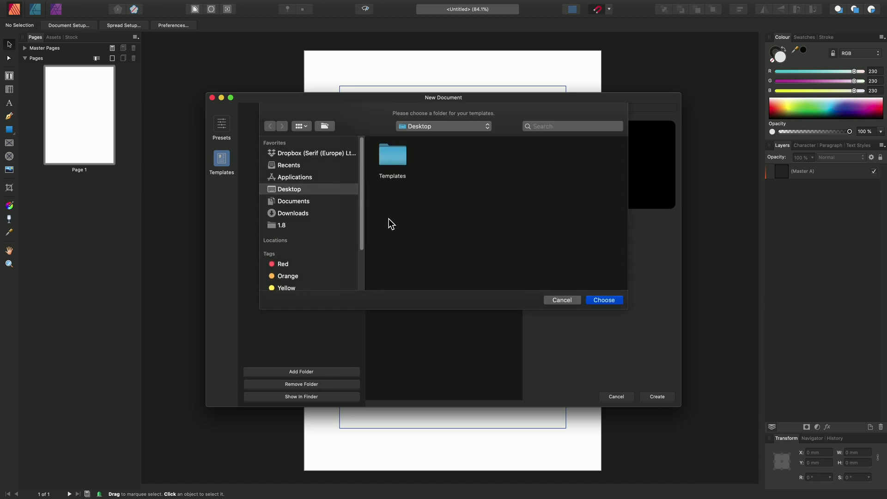
{"action": "left_click", "coordinate": [392, 155]}
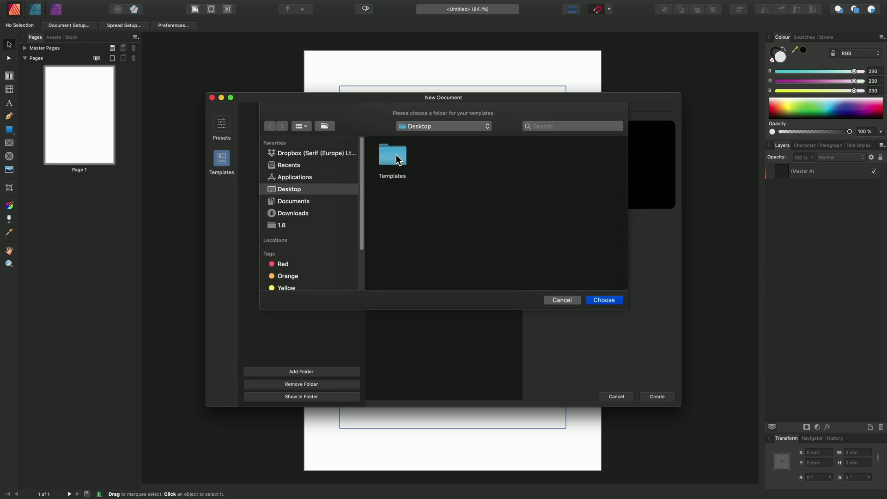
{"action": "double_click", "coordinate": [393, 155]}
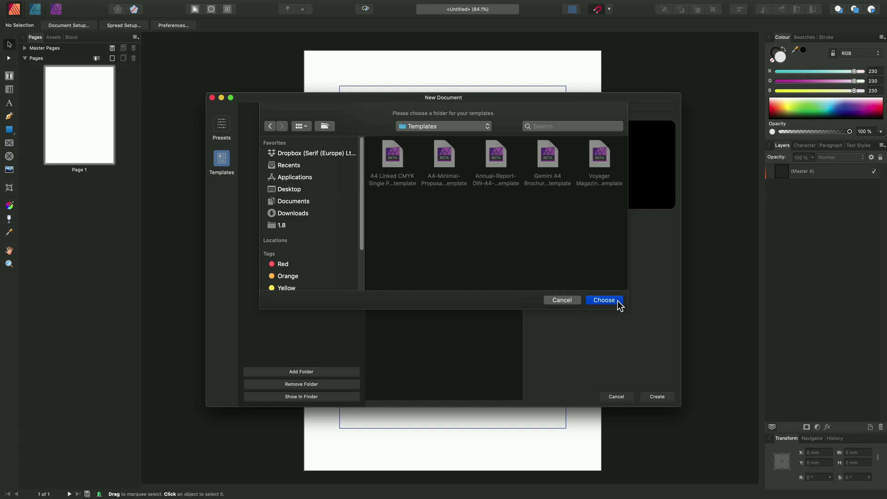
{"action": "left_click", "coordinate": [604, 300]}
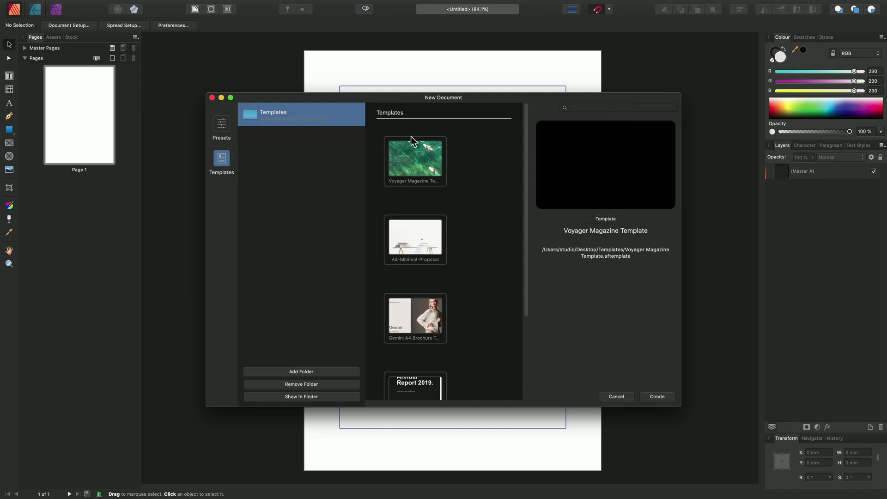
{"action": "mouse_move", "coordinate": [500, 221]}
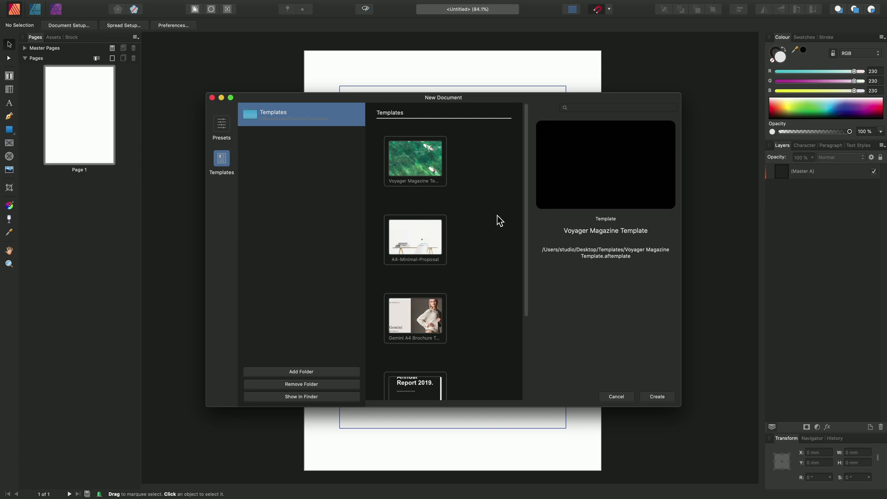
Preview A4 Linked CMYK Single Pages, then create a document from Voyager Magazine Template
{"action": "scroll", "scroll_direction": "down", "scroll_amount": 3}
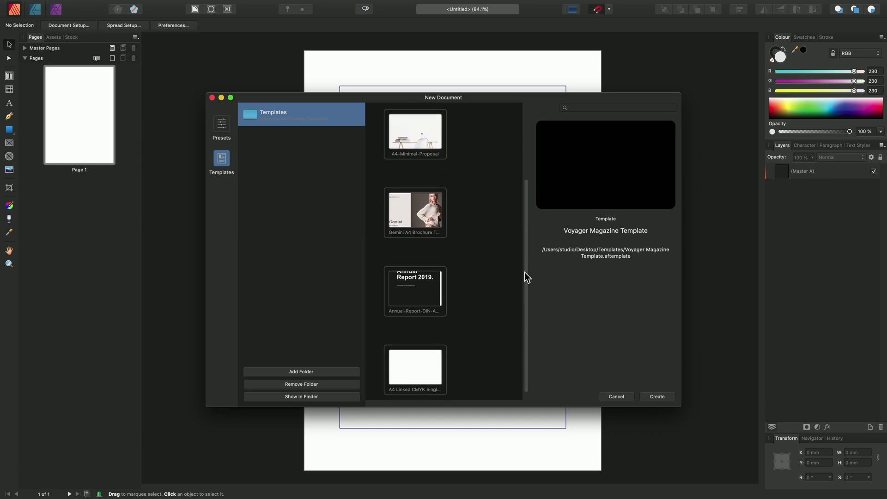
{"action": "left_click", "coordinate": [425, 357]}
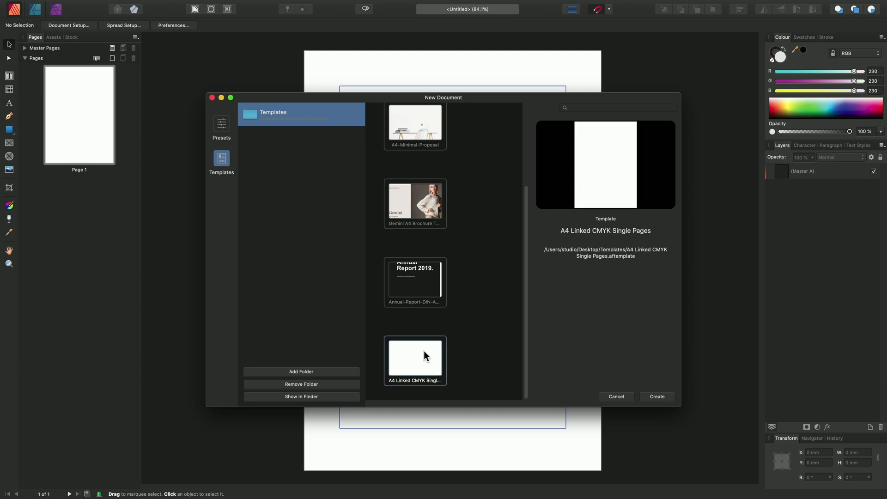
{"action": "mouse_move", "coordinate": [431, 360]}
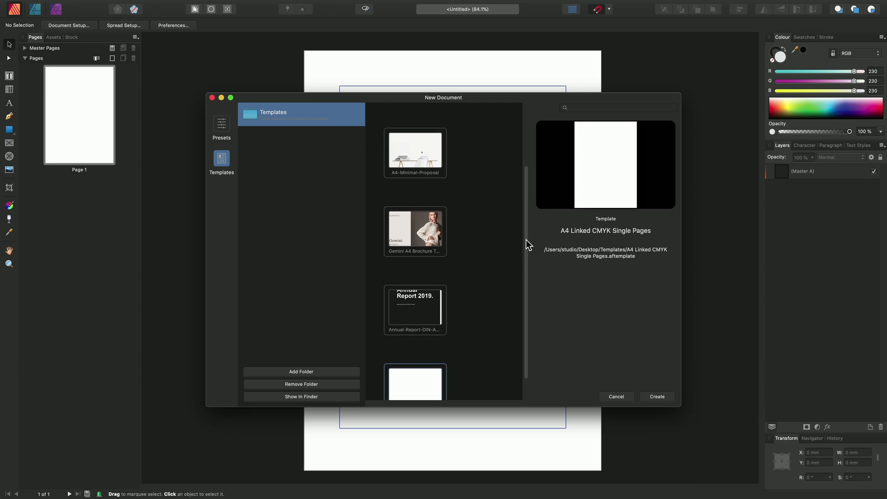
{"action": "left_click", "coordinate": [415, 160]}
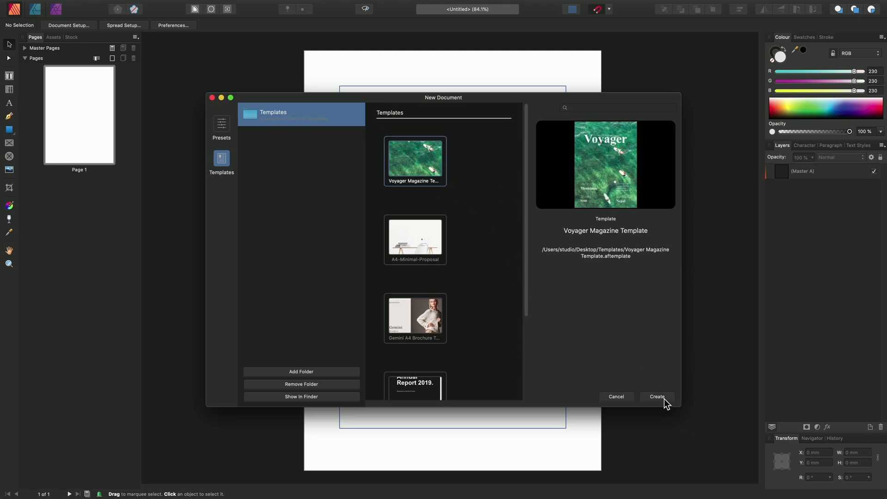
{"action": "left_click", "coordinate": [657, 397]}
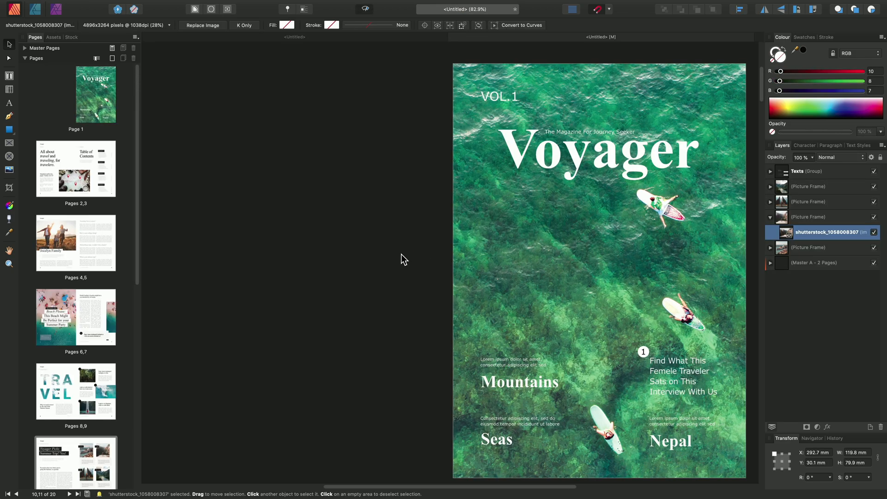
{"action": "scroll", "scroll_direction": "down", "scroll_amount": 3}
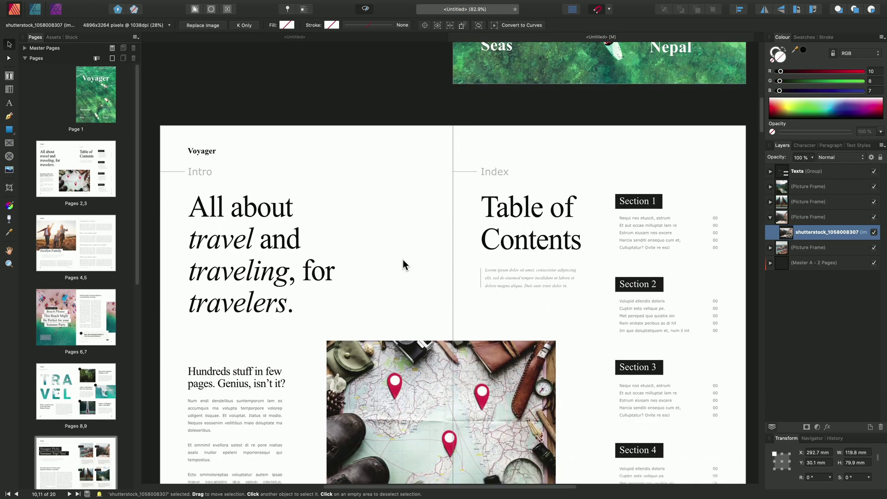
{"action": "scroll", "scroll_direction": "down", "scroll_amount": 3}
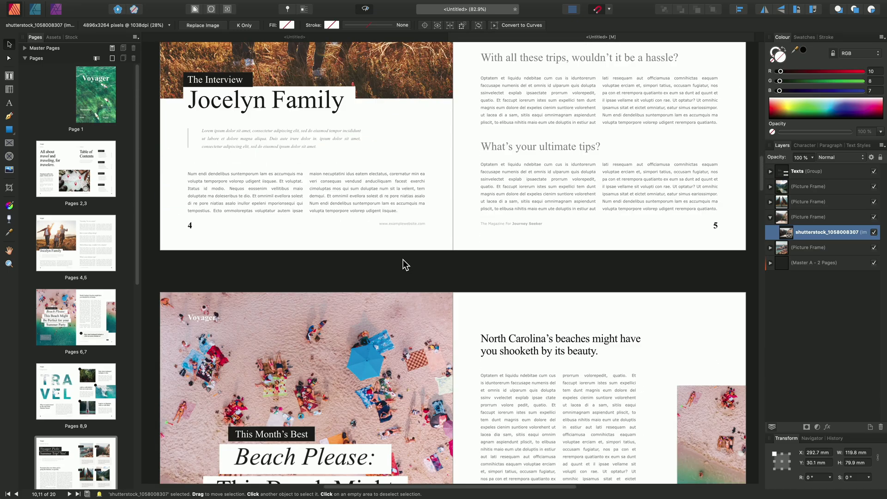
{"action": "scroll", "scroll_direction": "down", "scroll_amount": 3}
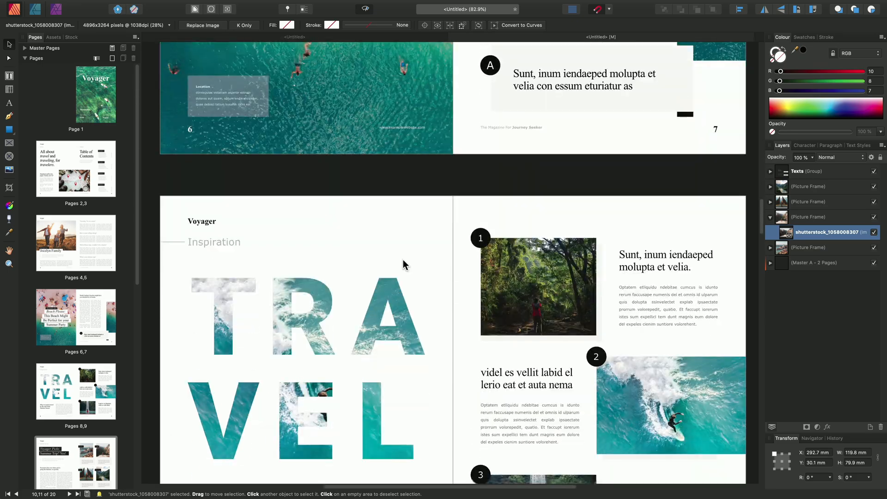